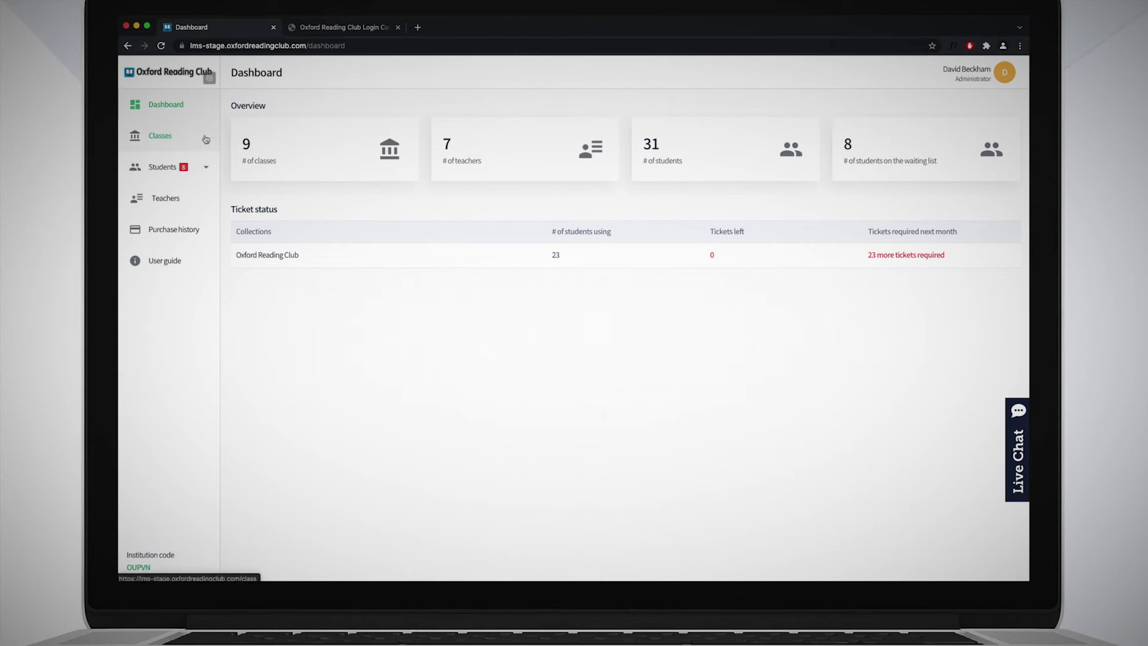
Go to the Classes page listing the institution's nine existing classes.
click(159, 136)
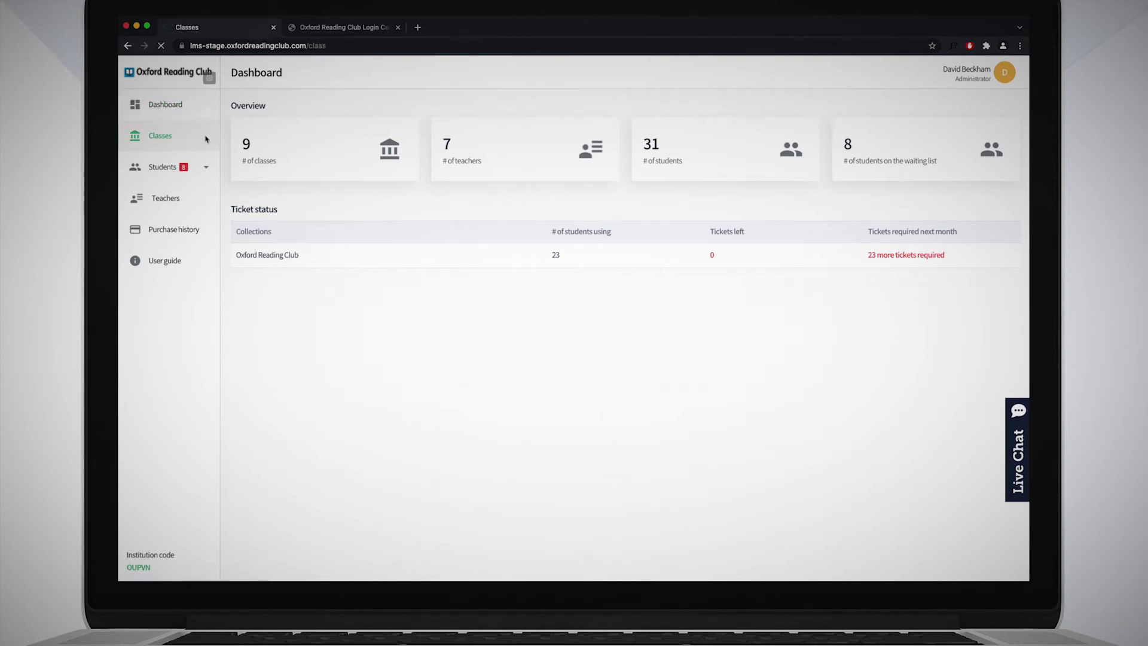
click(160, 136)
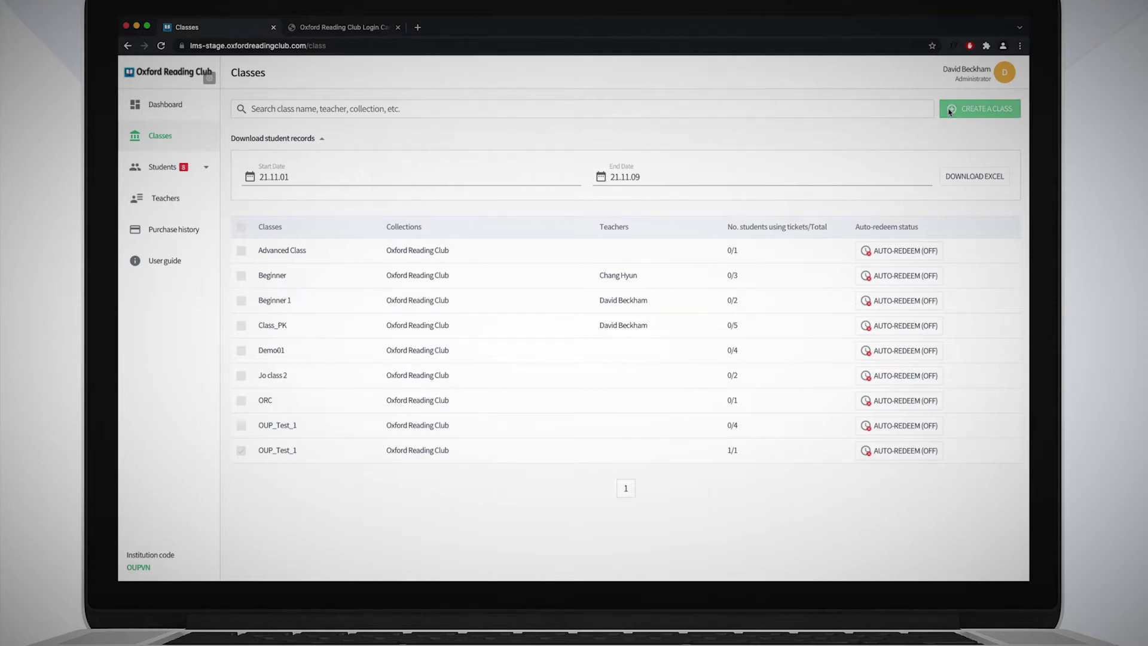
click(979, 108)
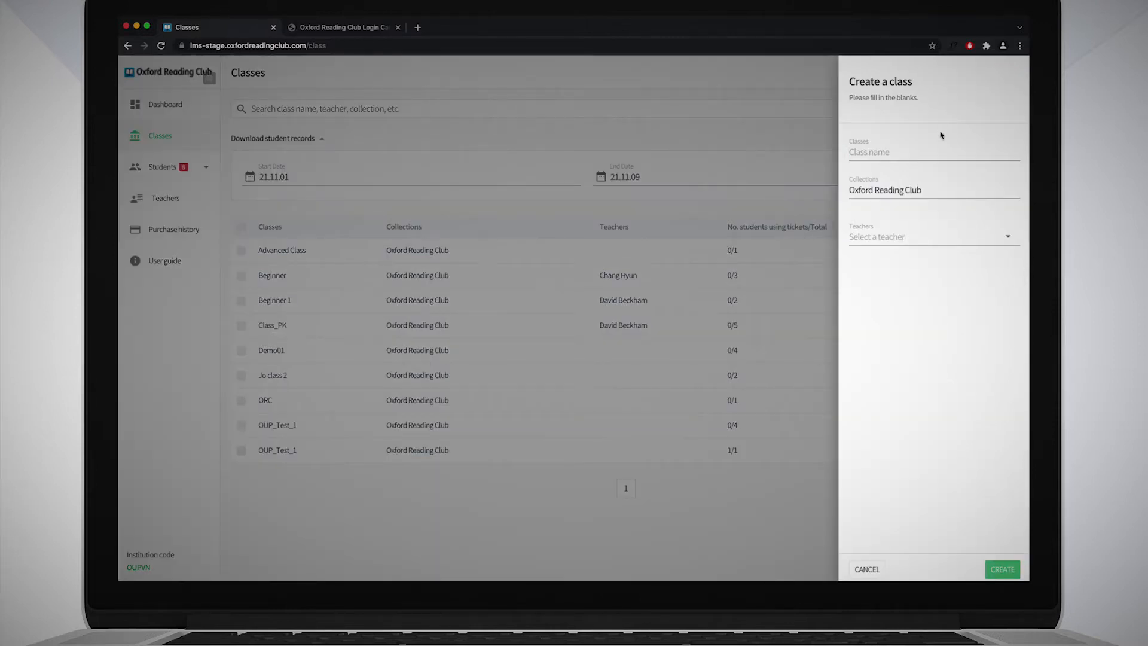
text(Class 1)
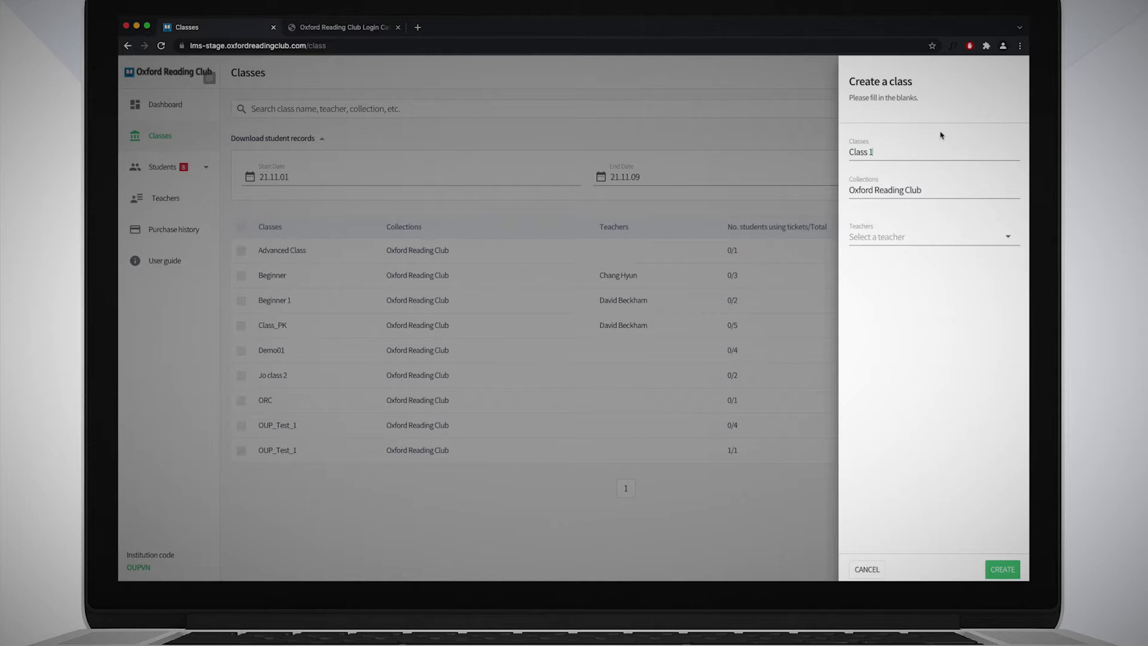
mouse_move(968, 233)
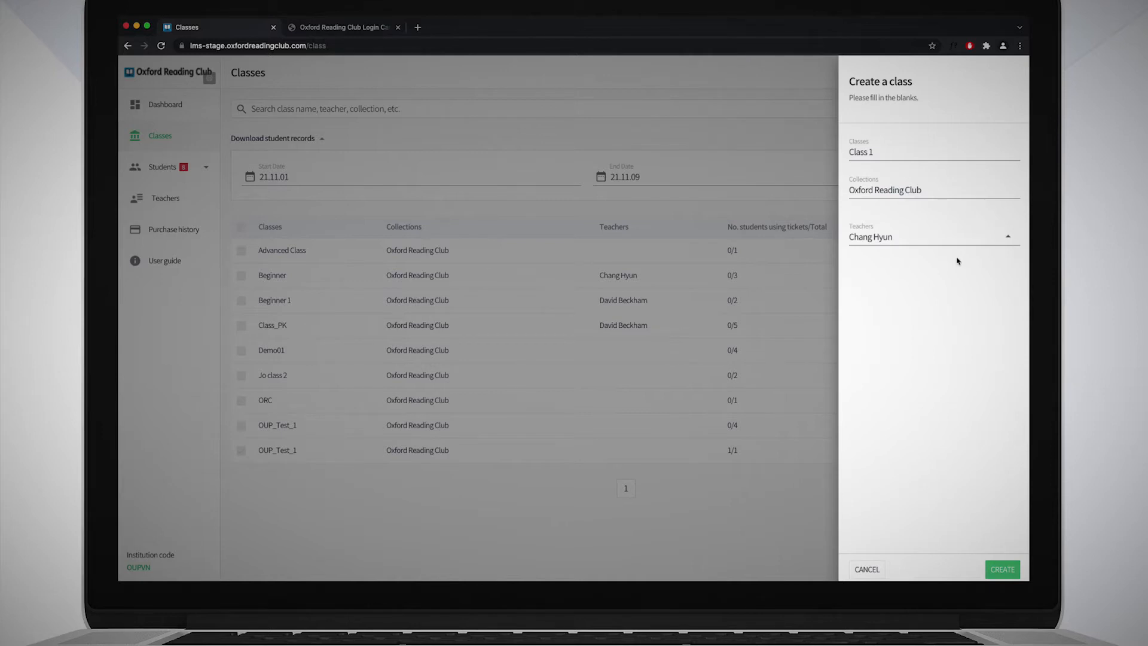
mouse_move(975, 327)
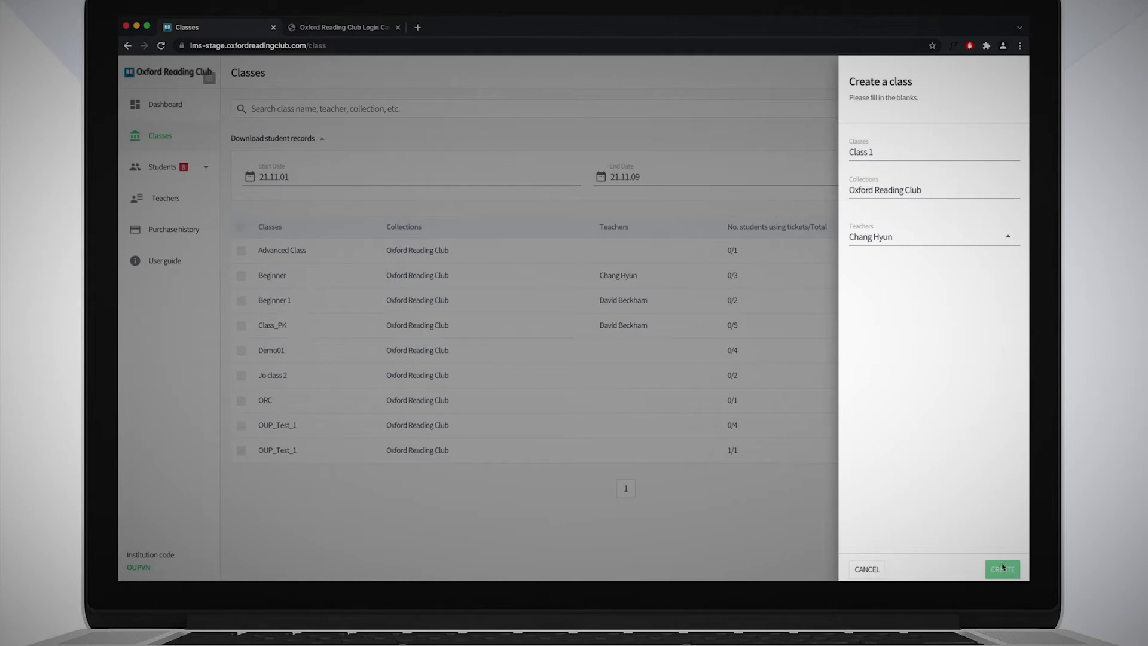
click(1002, 569)
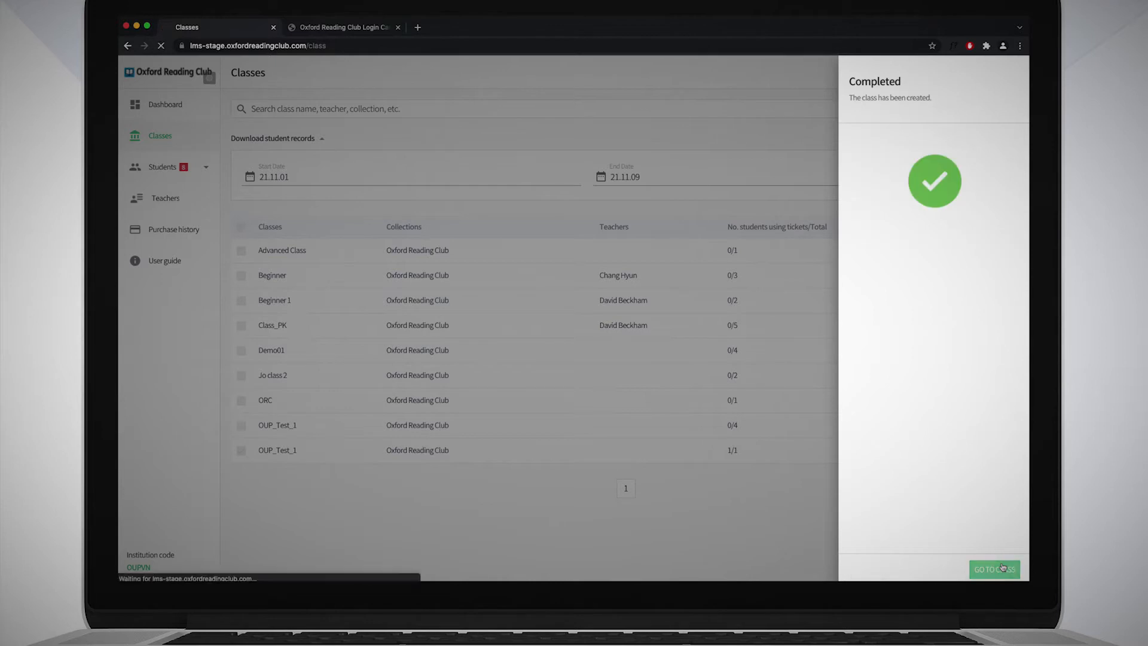
click(994, 569)
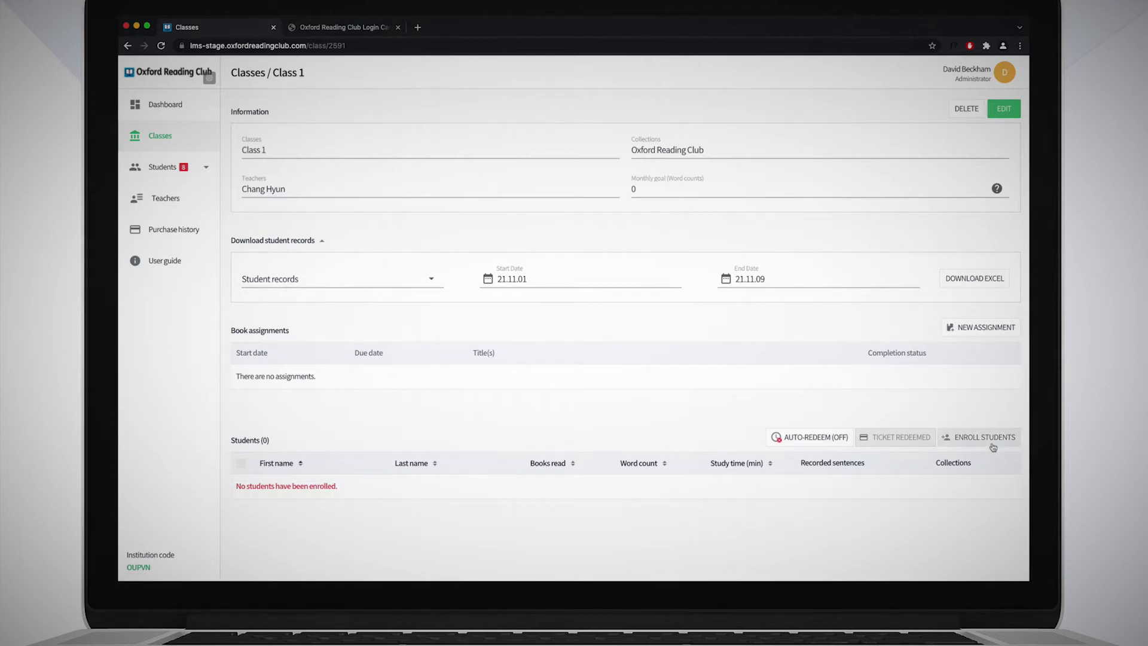
click(979, 437)
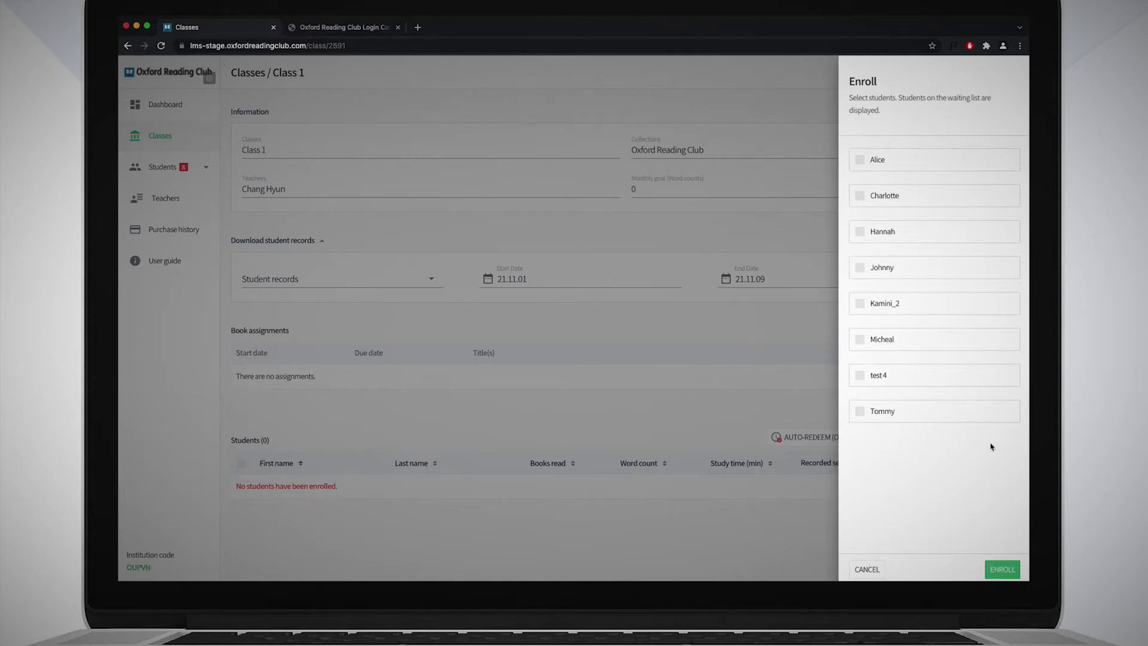
click(860, 160)
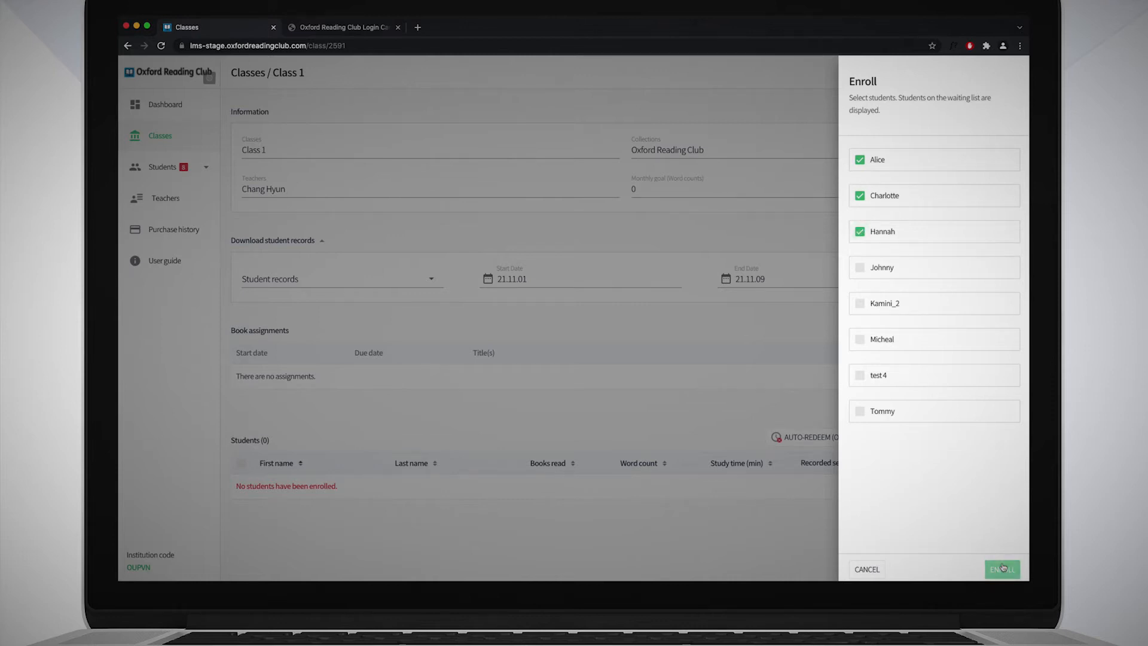
click(1002, 569)
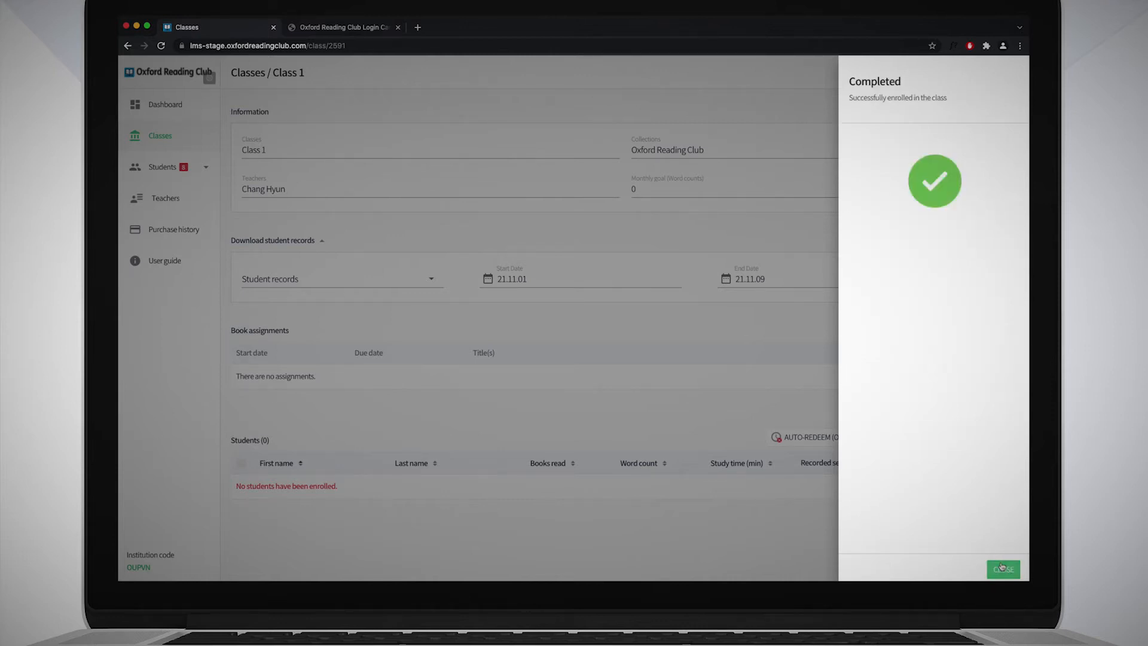
click(1002, 570)
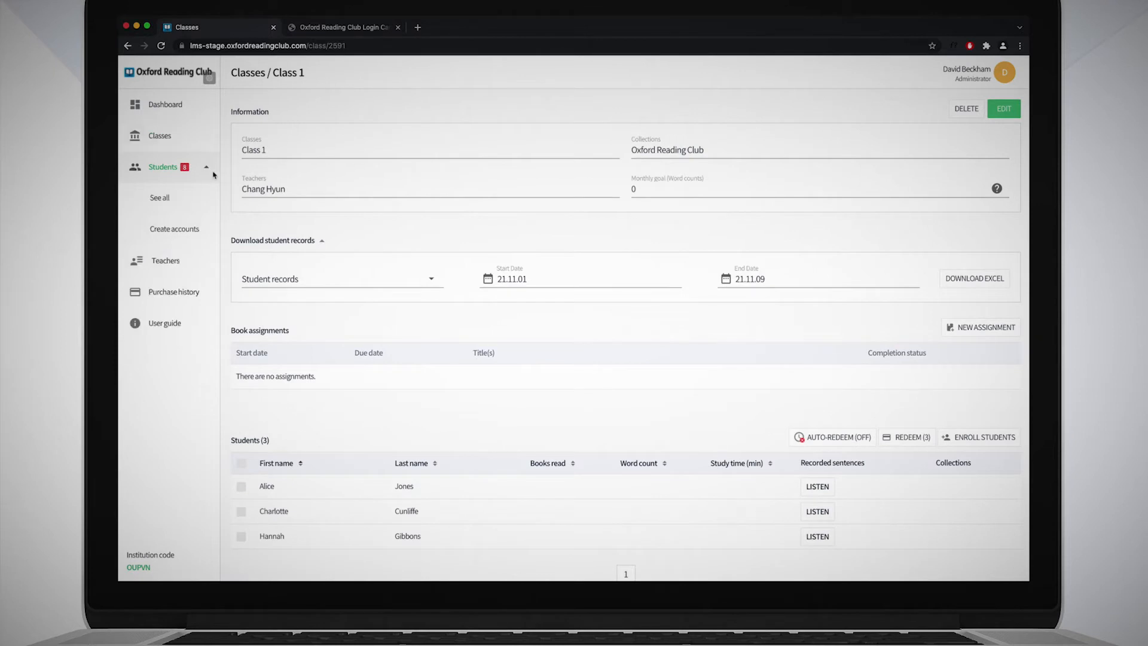
Show the full student list under Students, See all.
click(159, 198)
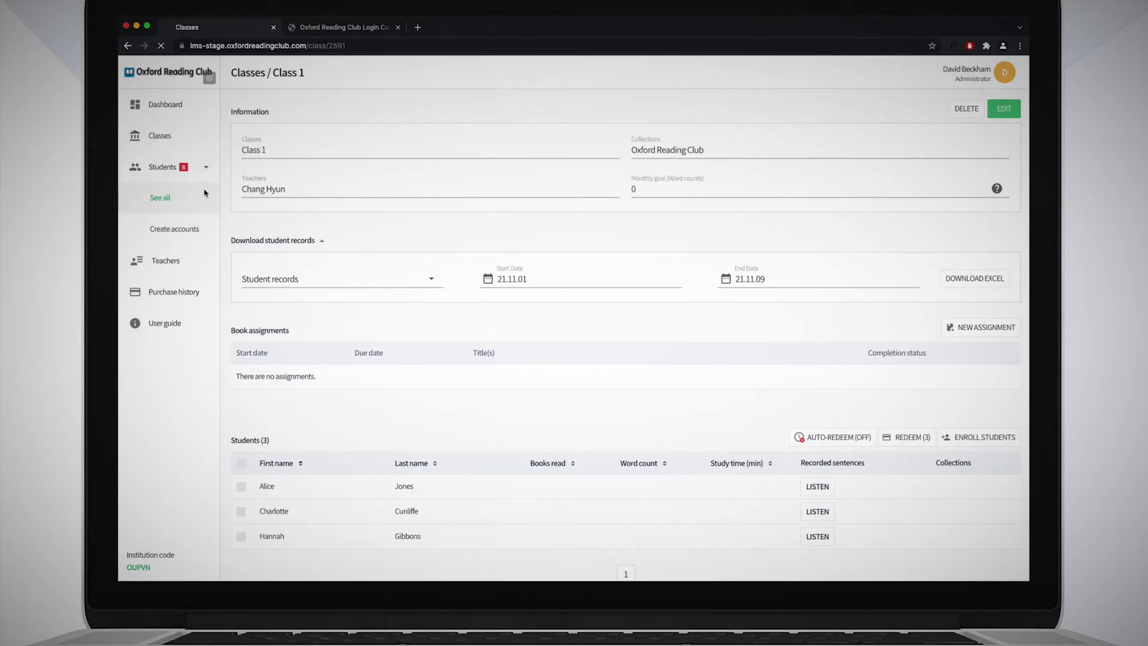
click(159, 198)
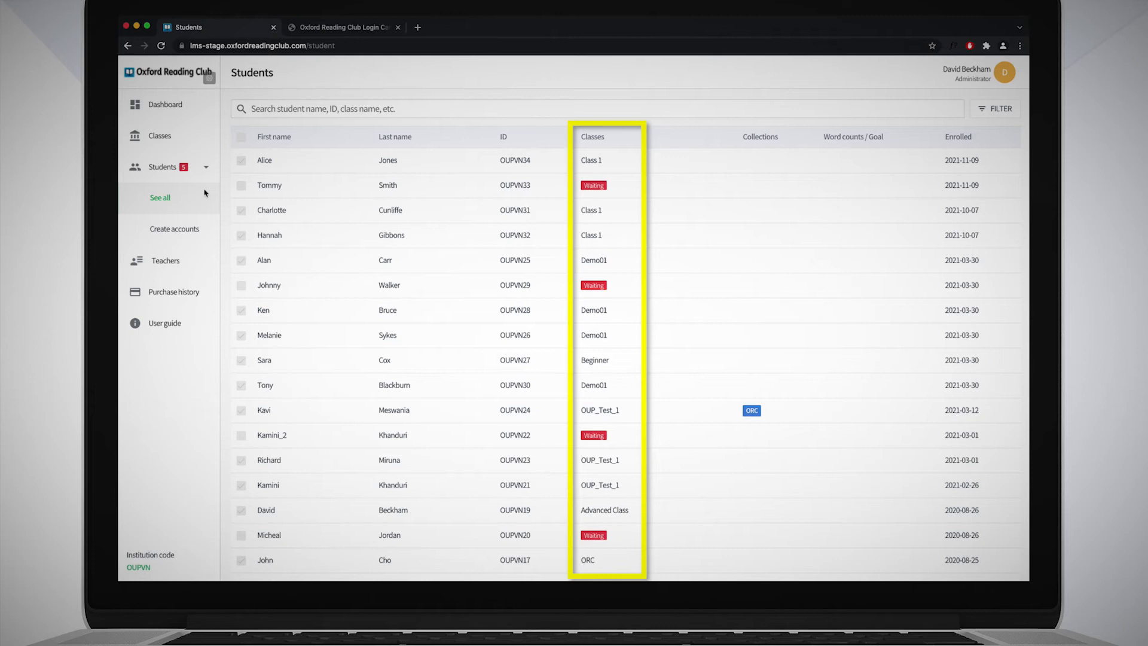
Enroll waiting students Tommy Smith and Johnny Walker in Class 1, then return to Classes.
click(241, 186)
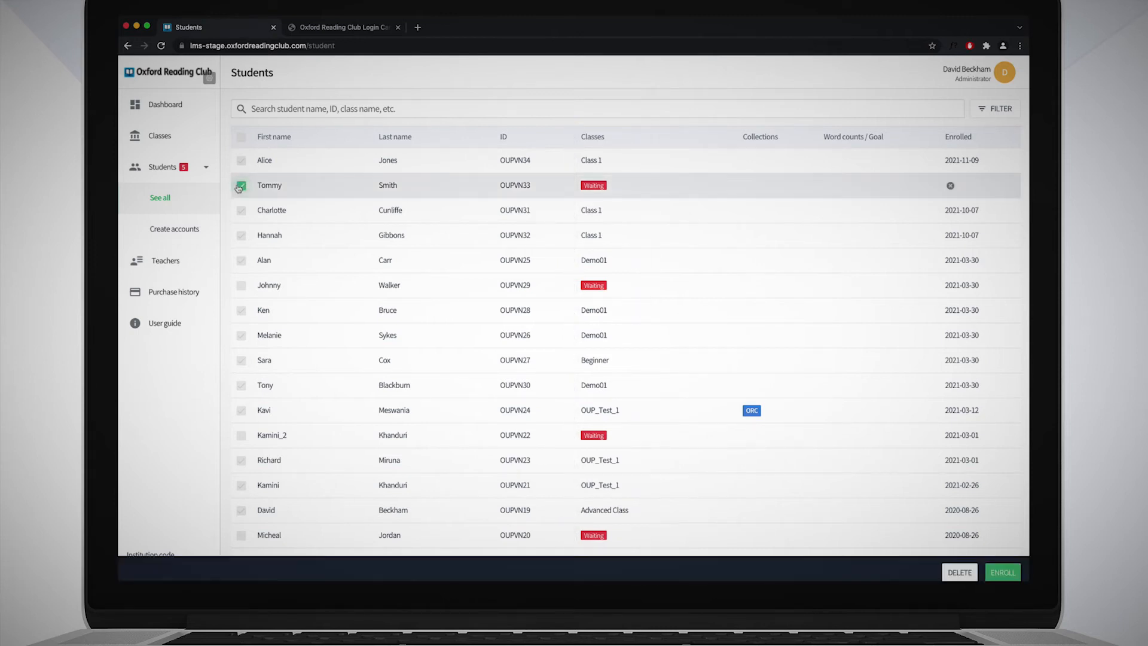
click(242, 290)
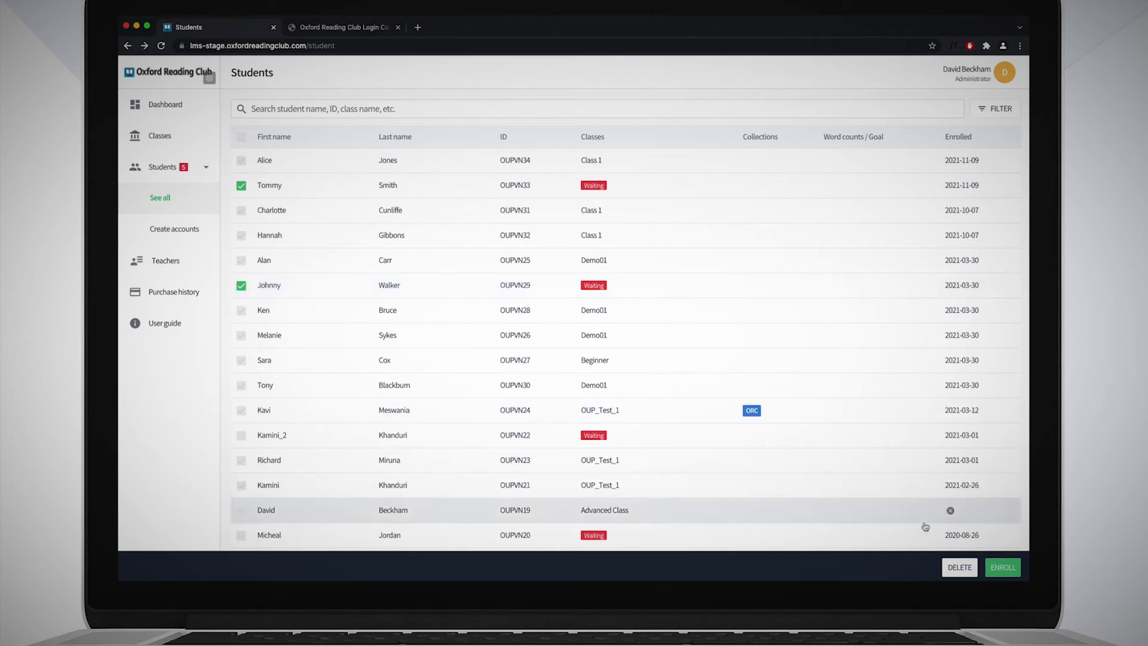
click(1002, 567)
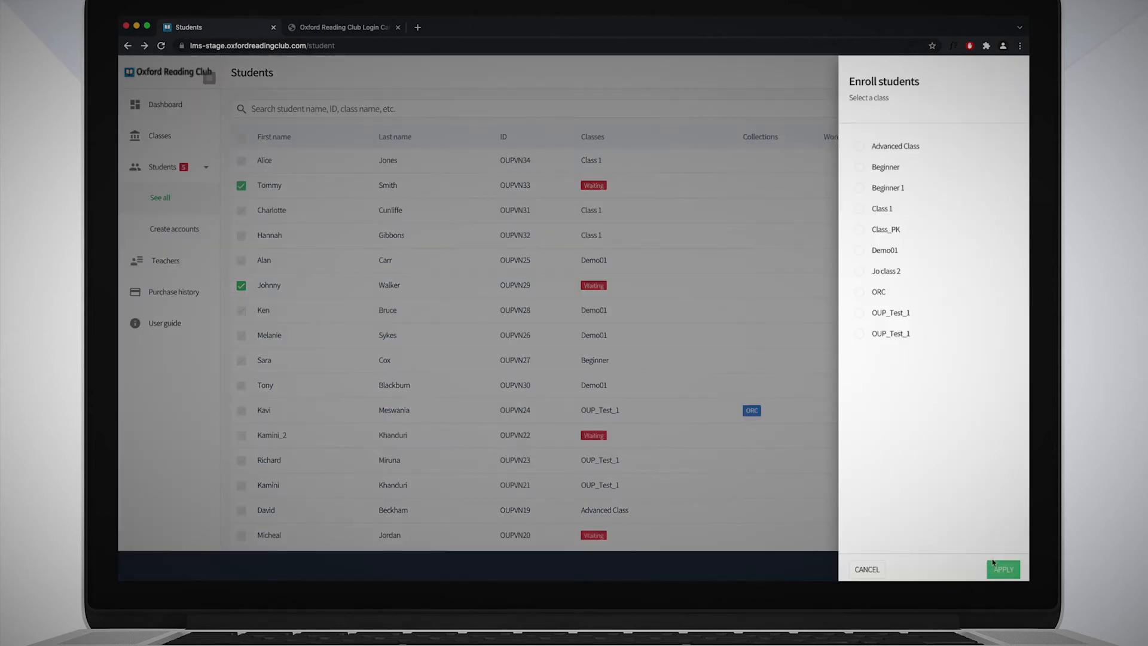
click(859, 208)
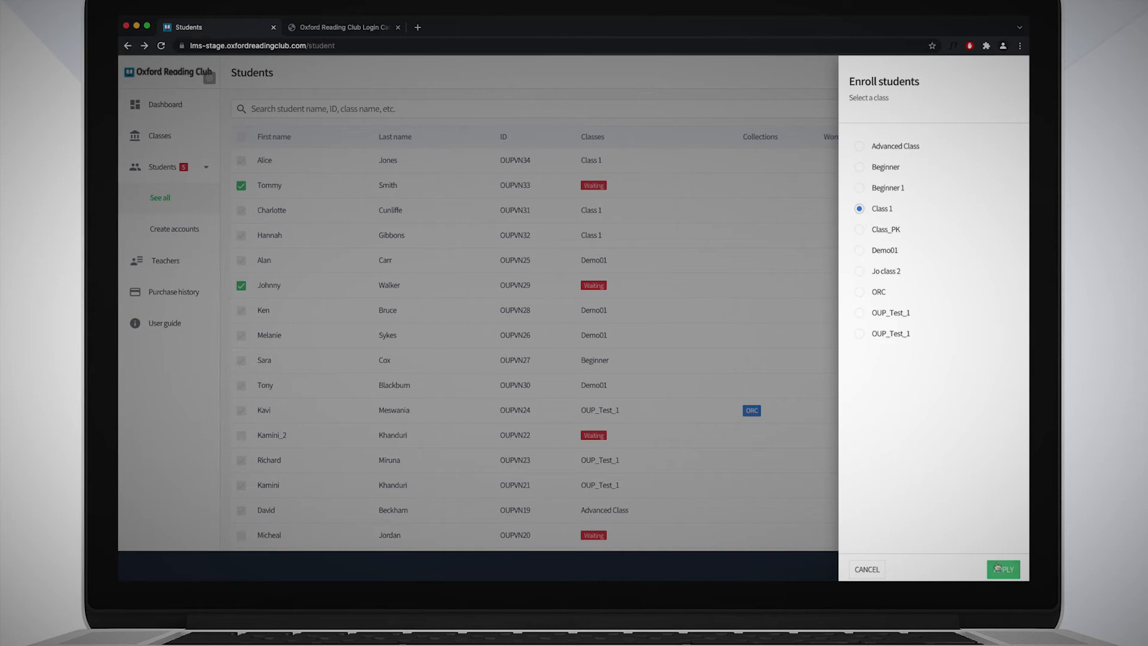
click(1002, 568)
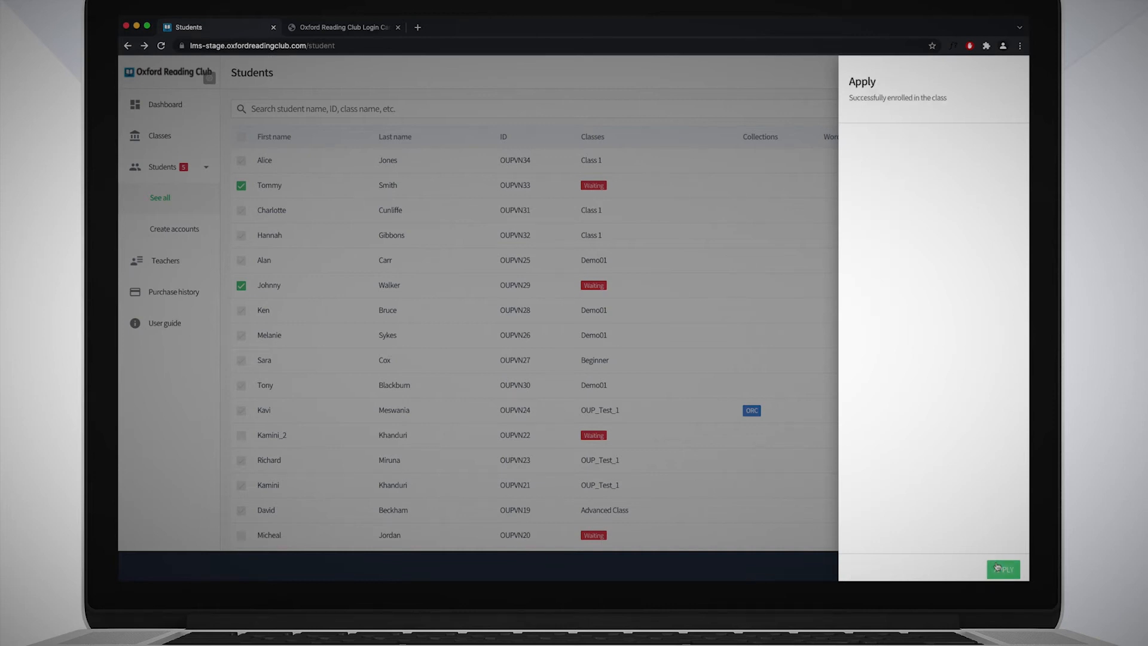
click(1002, 569)
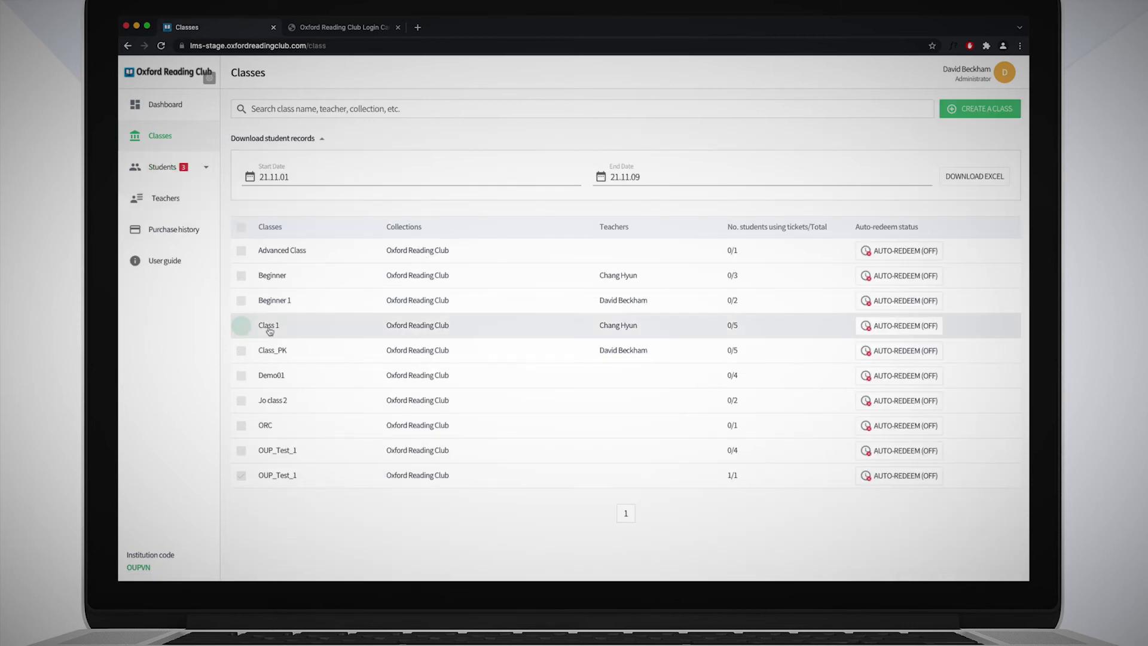
Edit Class 1's details and save its new name, Class 2.
click(268, 325)
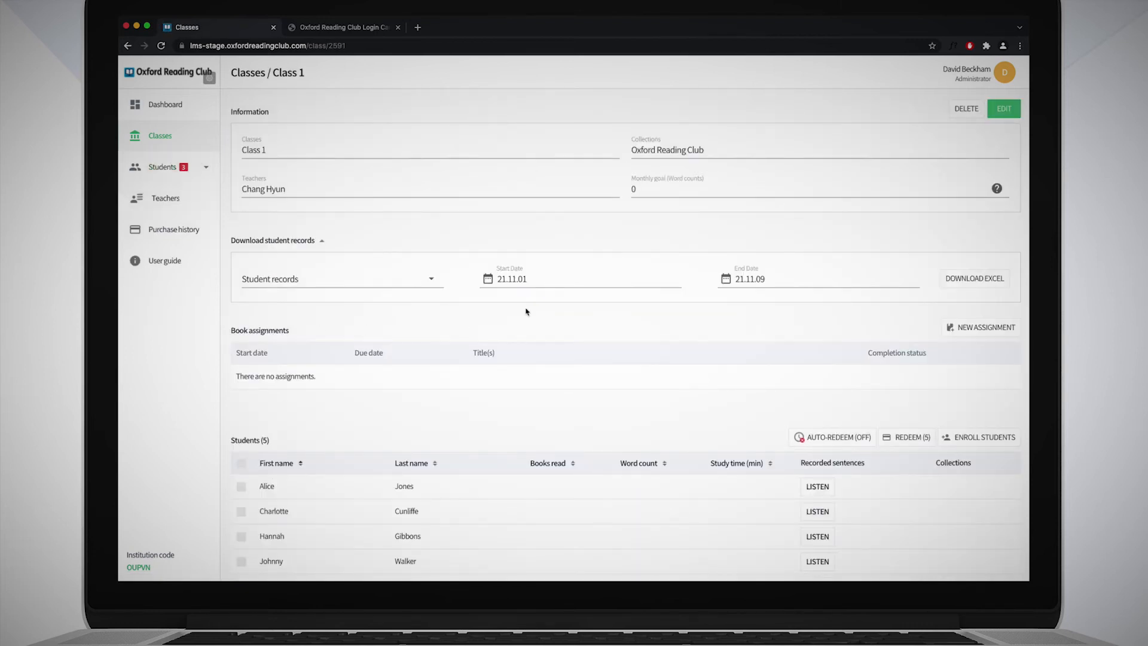
click(1004, 108)
text(Class 2)
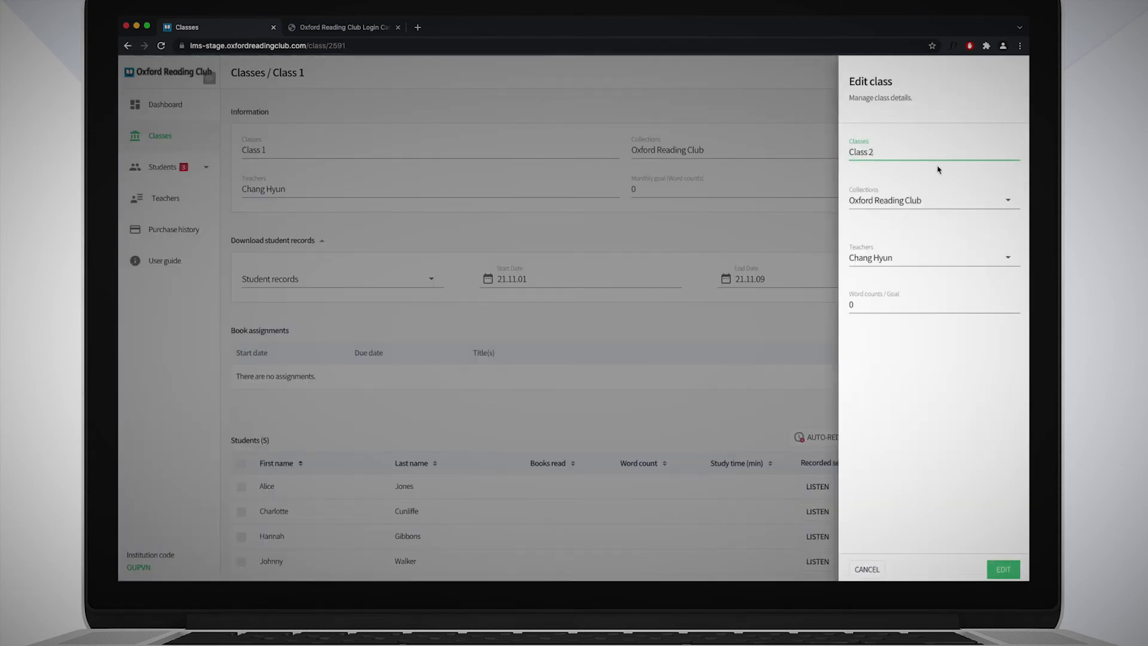
mouse_move(898, 262)
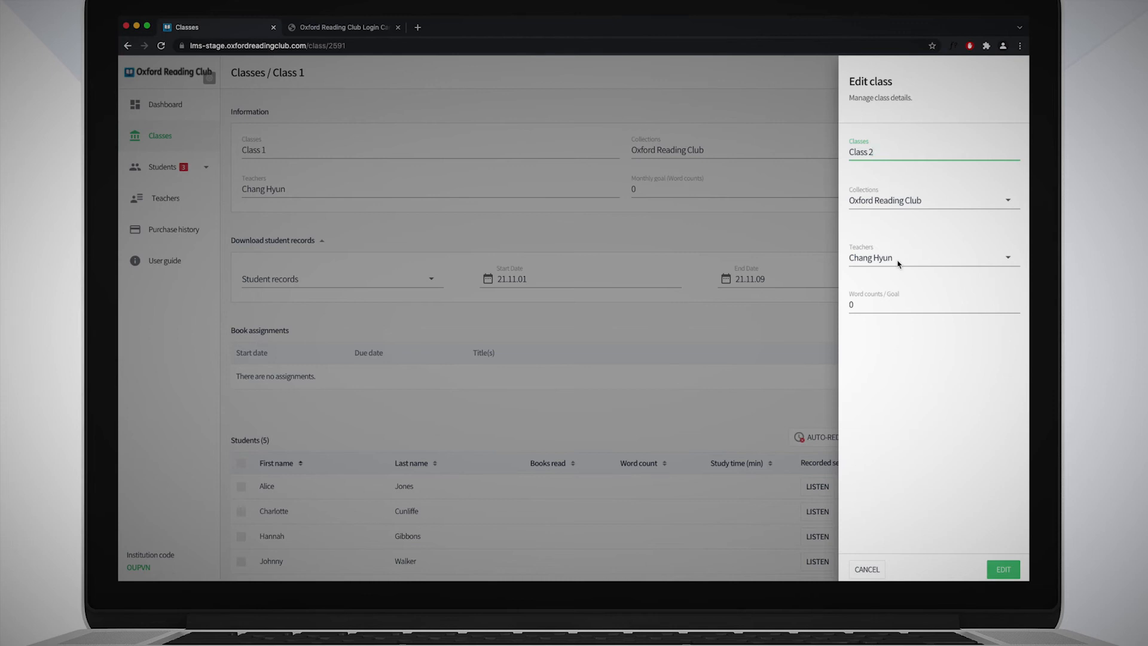
mouse_move(898, 306)
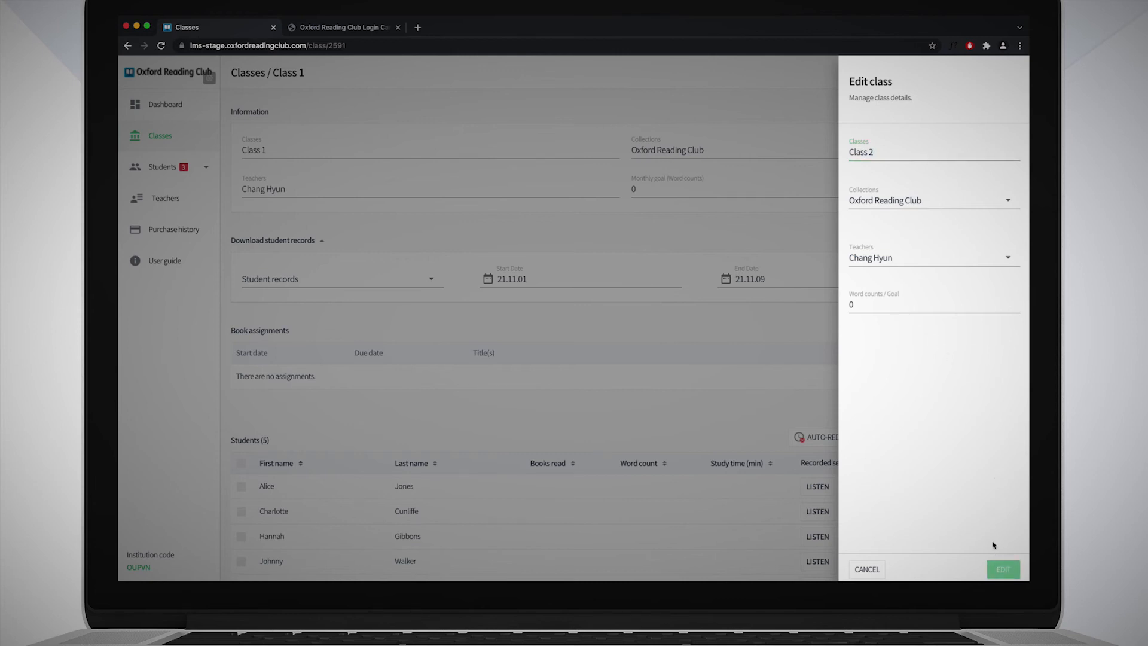
click(866, 570)
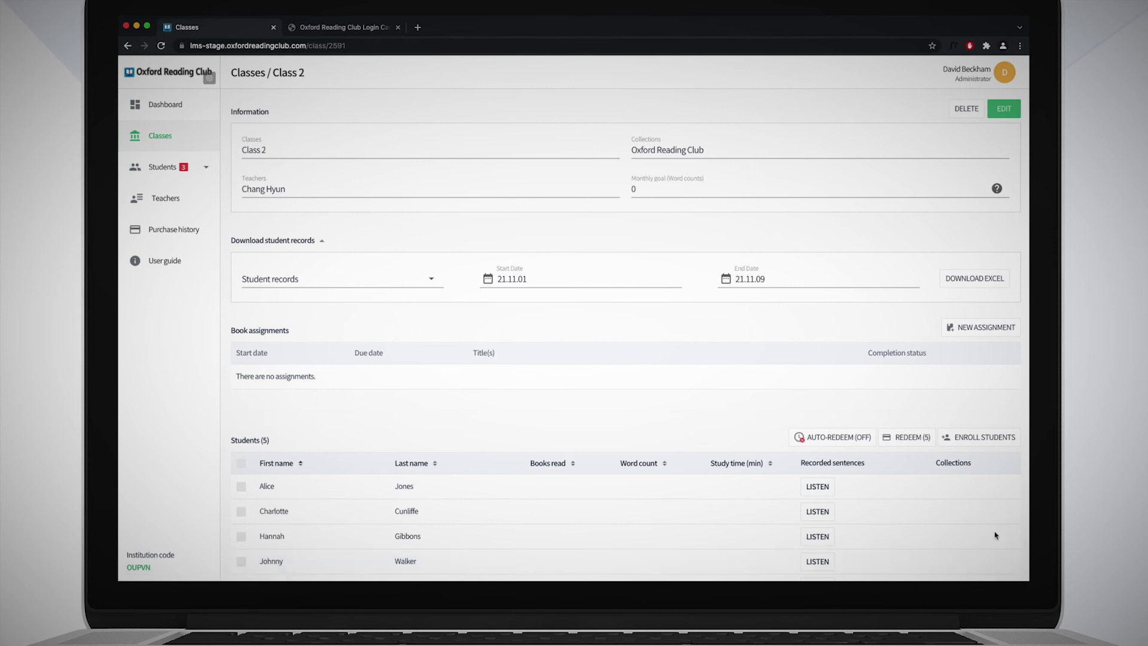
mouse_move(219, 148)
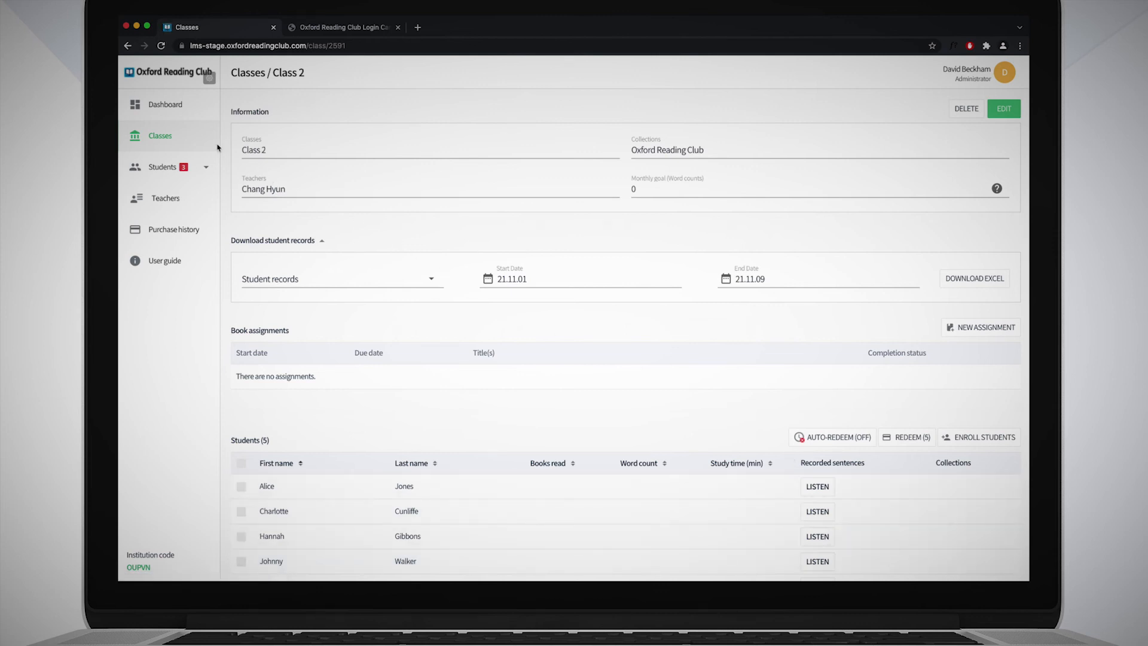
Open the empty Advanced Class from Classes and confirm its deletion.
click(159, 136)
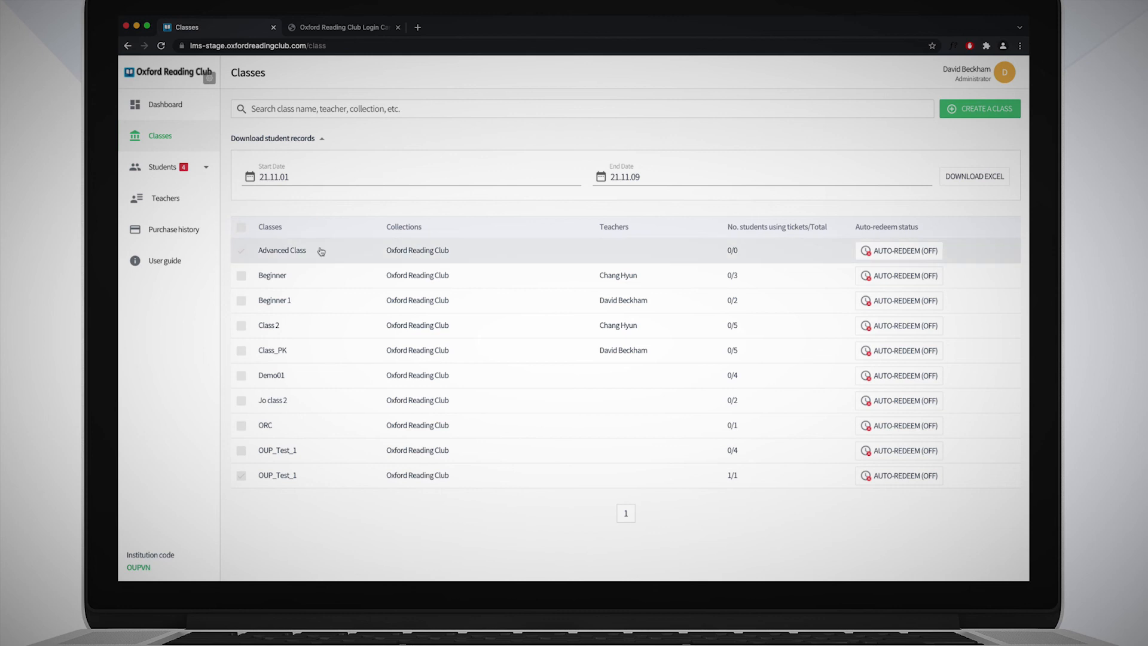
click(282, 250)
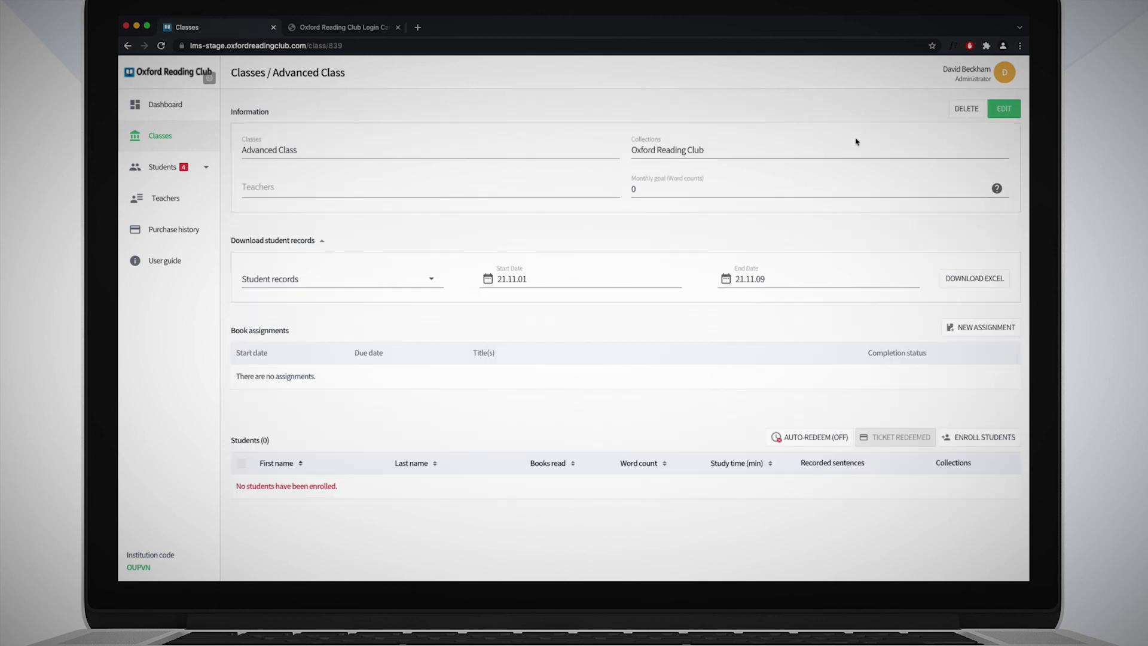
click(966, 108)
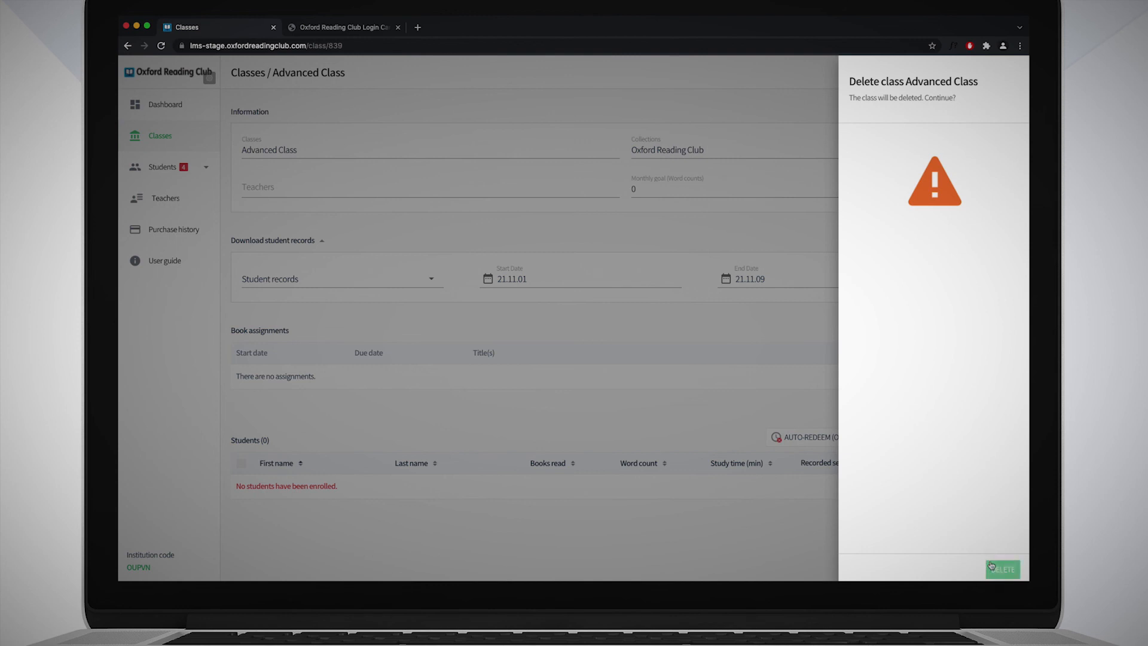
click(1003, 570)
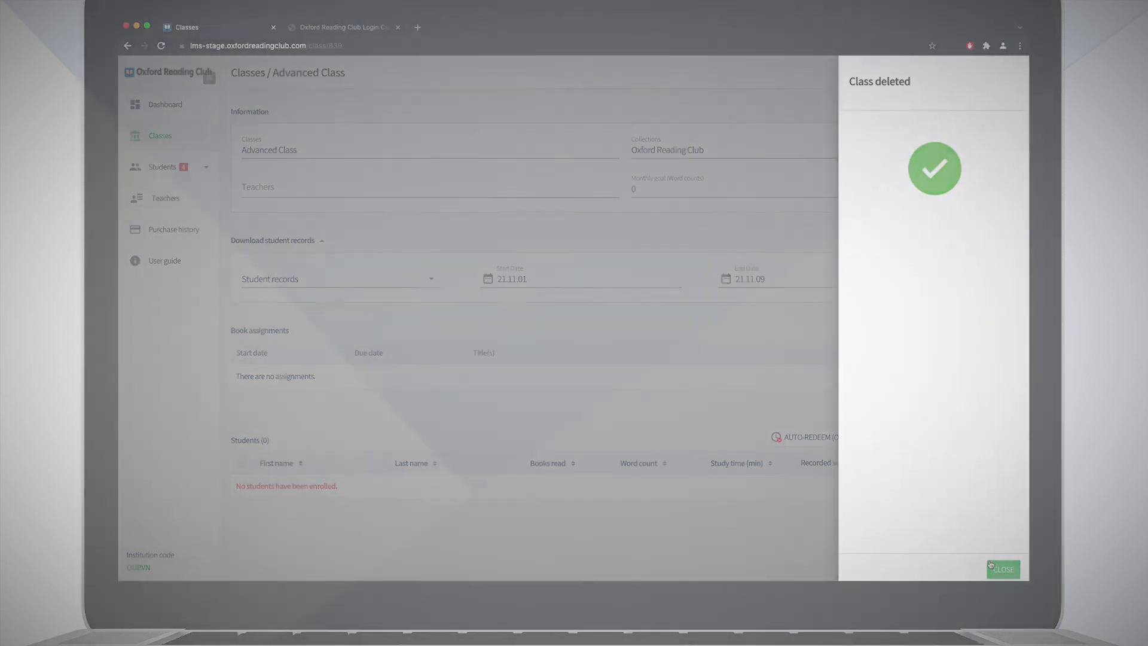